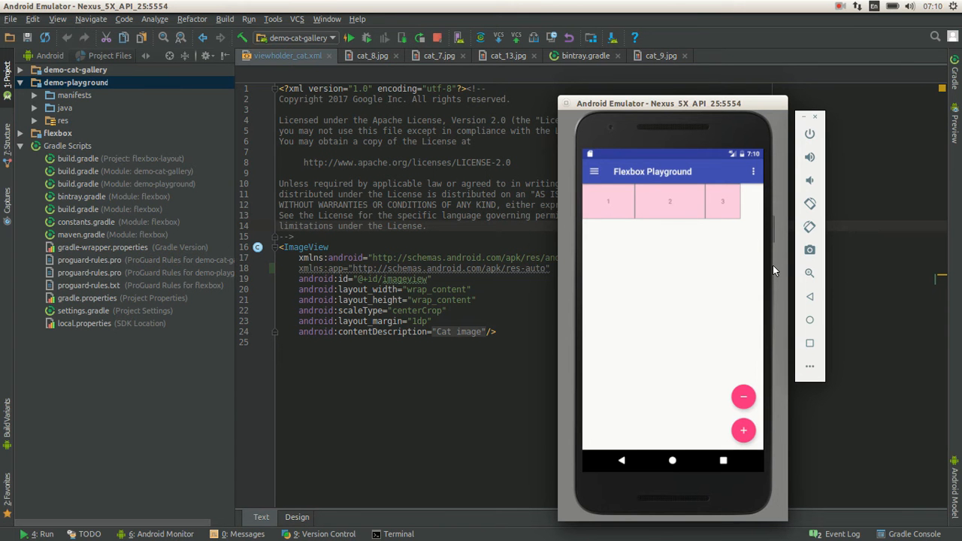
pyautogui.moveTo(729, 227)
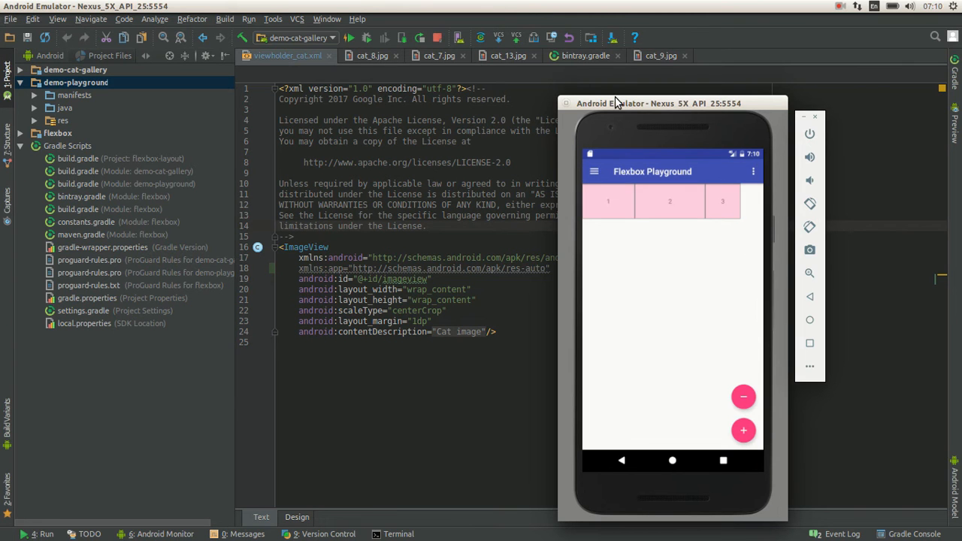
pyautogui.moveTo(653, 102)
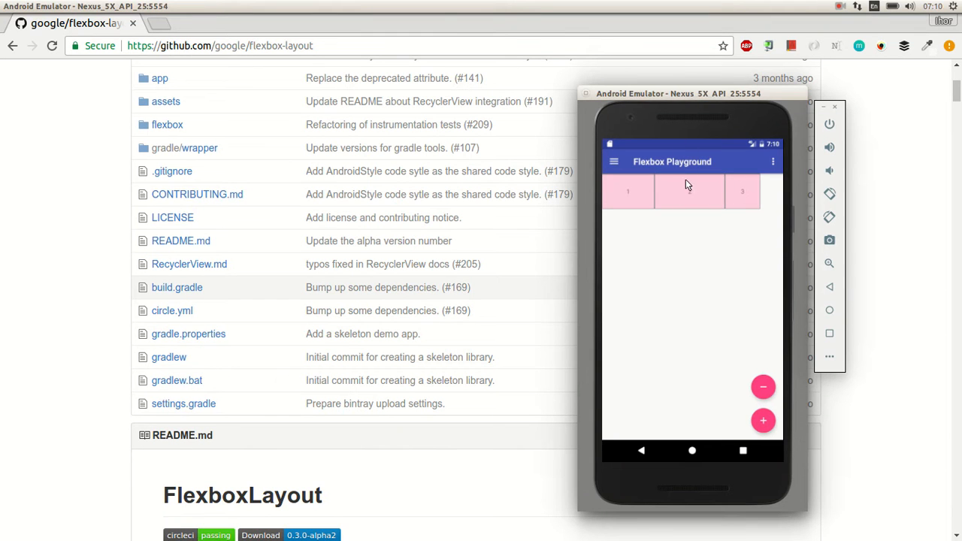
# Add three numbered boxes to the flex layout, then remove three.
pyautogui.click(763, 420)
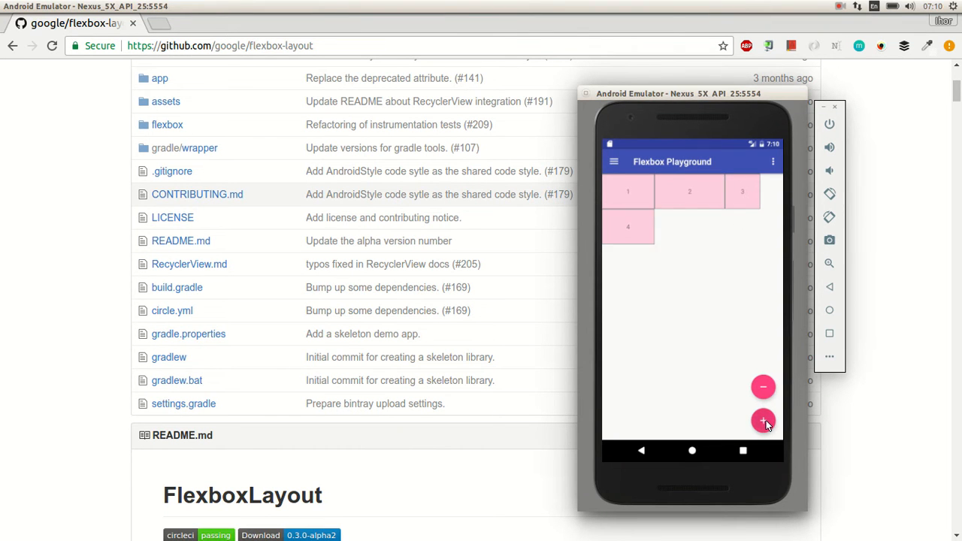
pyautogui.click(763, 421)
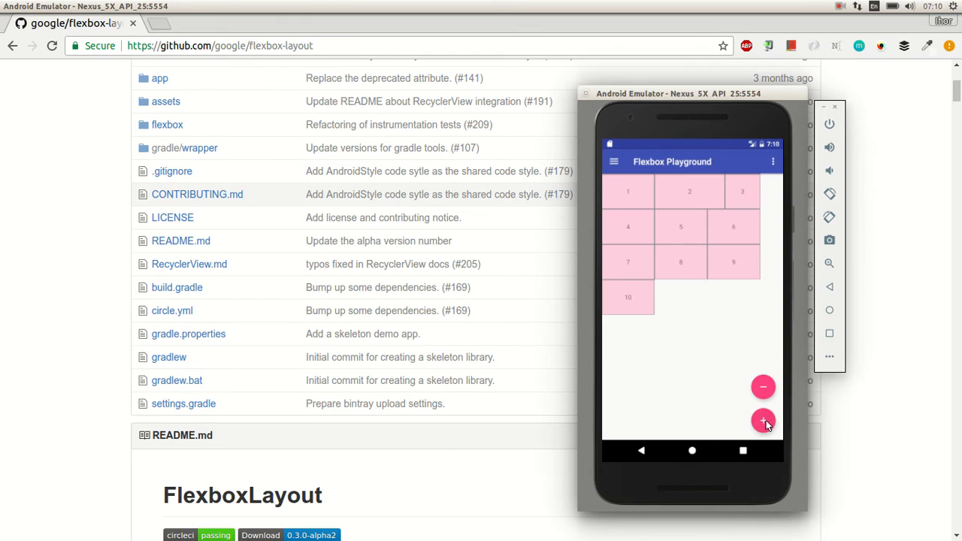
pyautogui.click(763, 421)
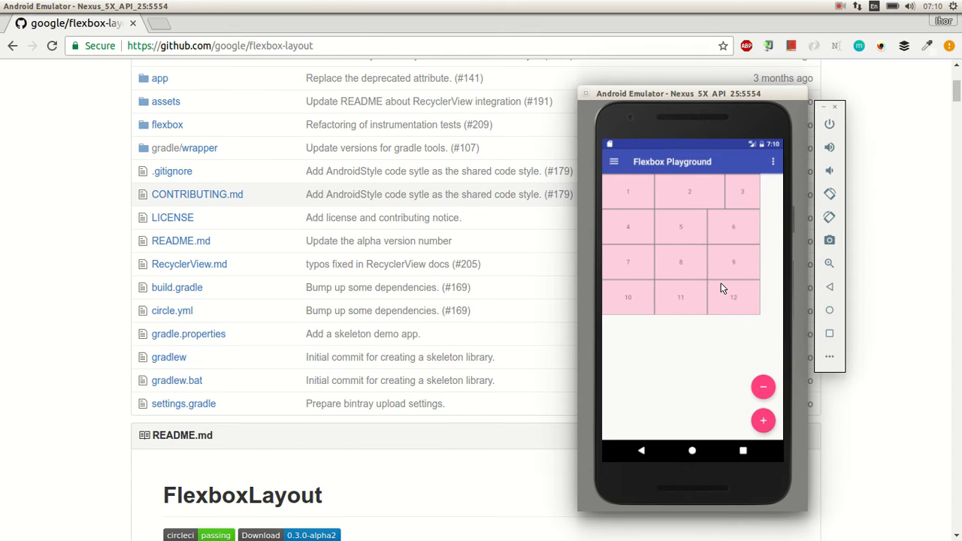
pyautogui.moveTo(759, 383)
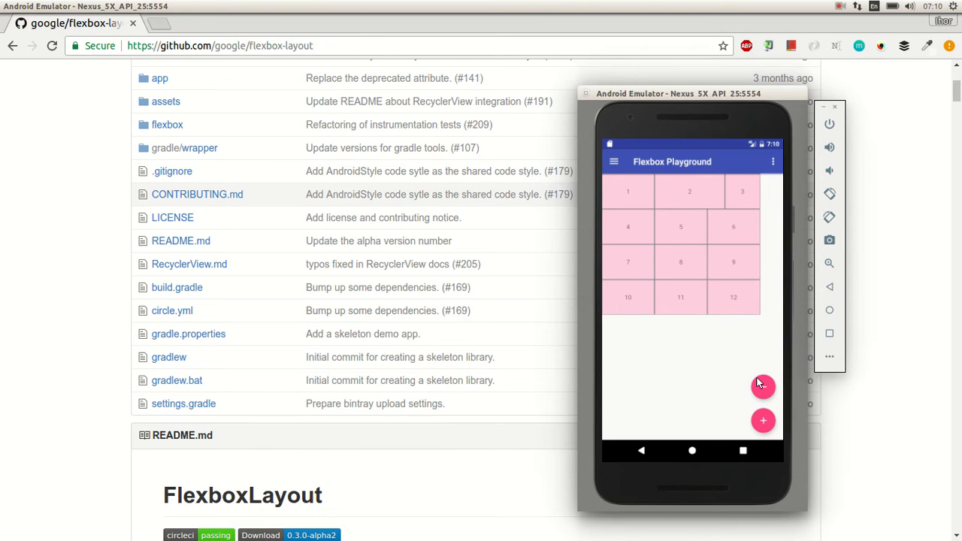
pyautogui.click(763, 384)
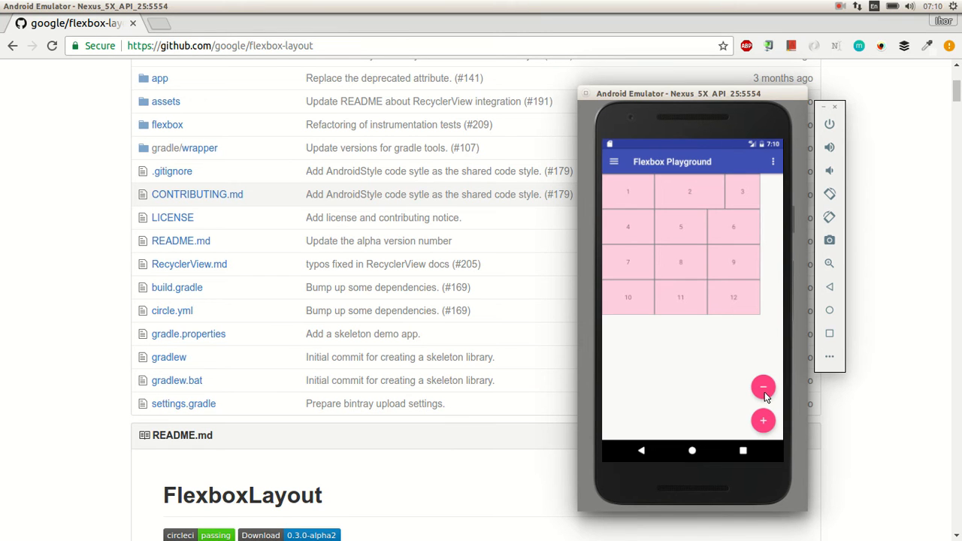
pyautogui.click(763, 387)
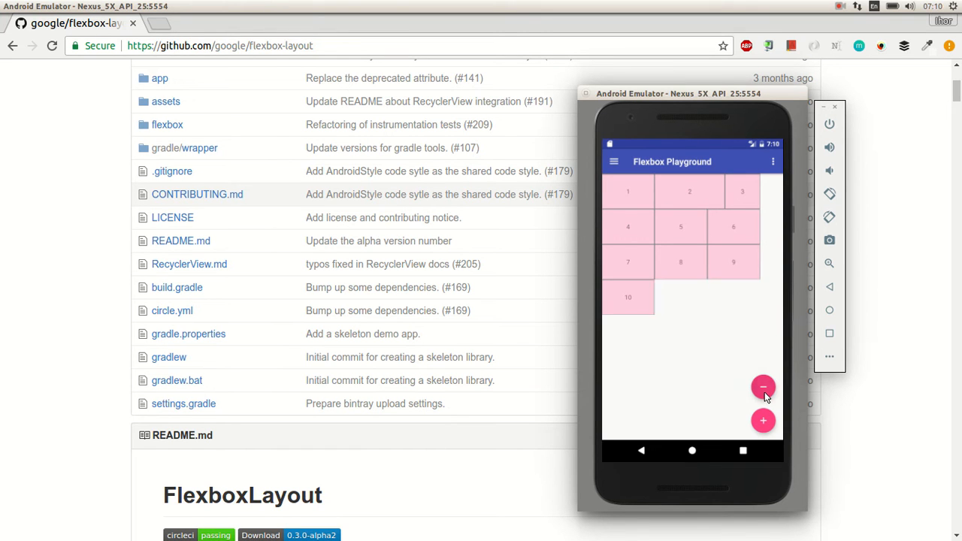
pyautogui.click(762, 386)
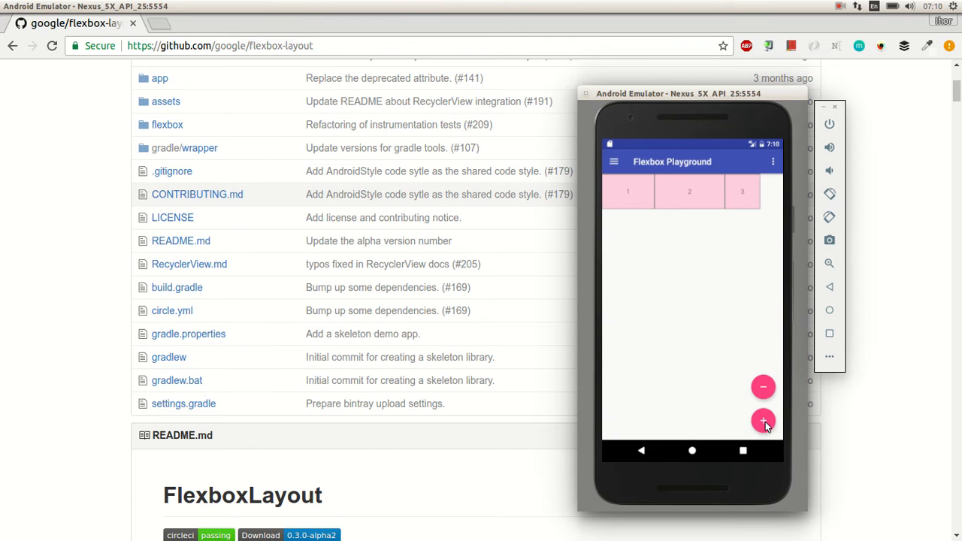
# Add three more boxes so they wrap onto new rows, then remove one.
pyautogui.click(763, 420)
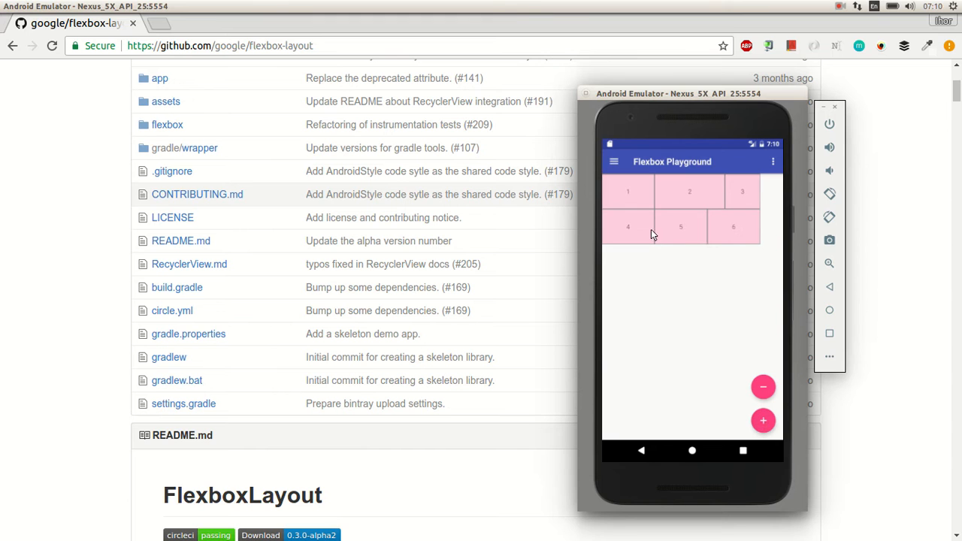
pyautogui.moveTo(736, 416)
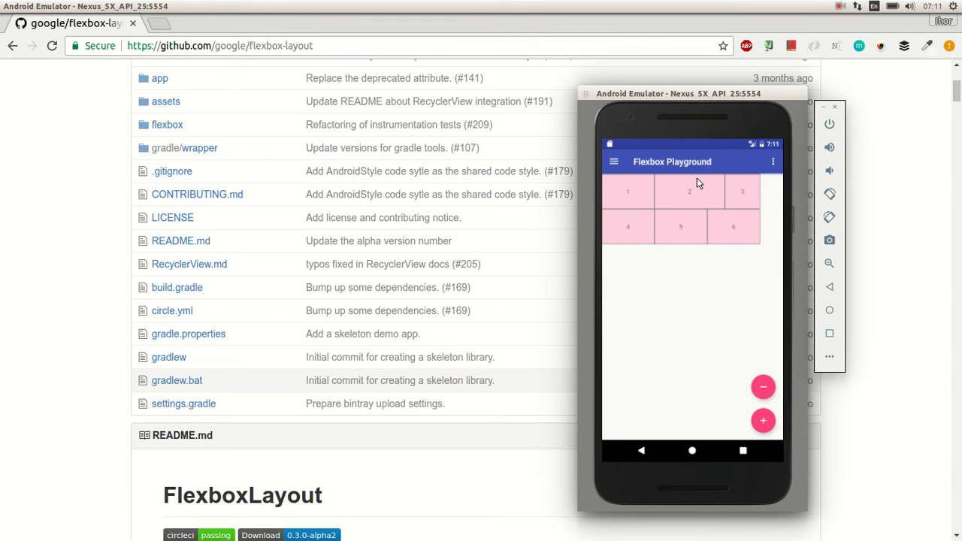
pyautogui.click(763, 420)
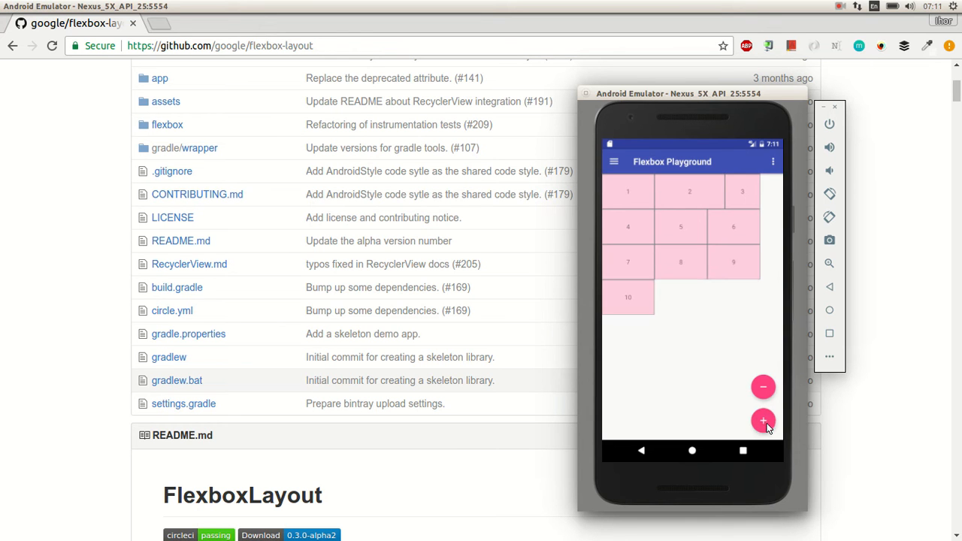
pyautogui.click(762, 420)
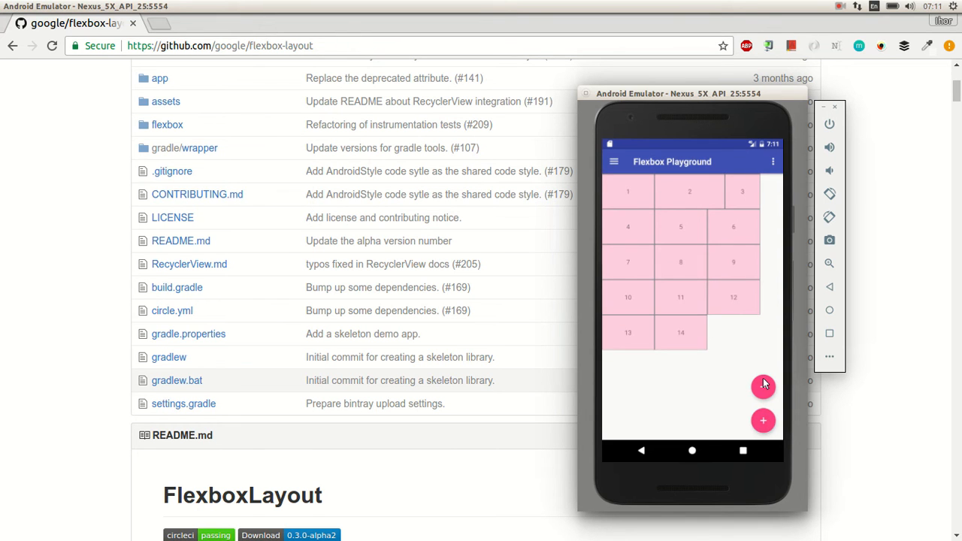
pyautogui.click(762, 420)
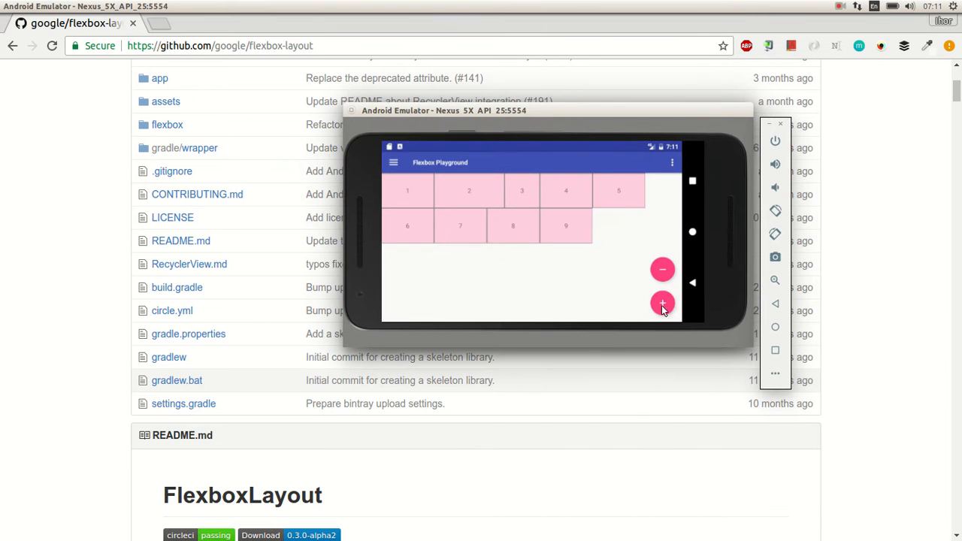
# Remove two boxes from the layout with the device in landscape.
pyautogui.click(662, 269)
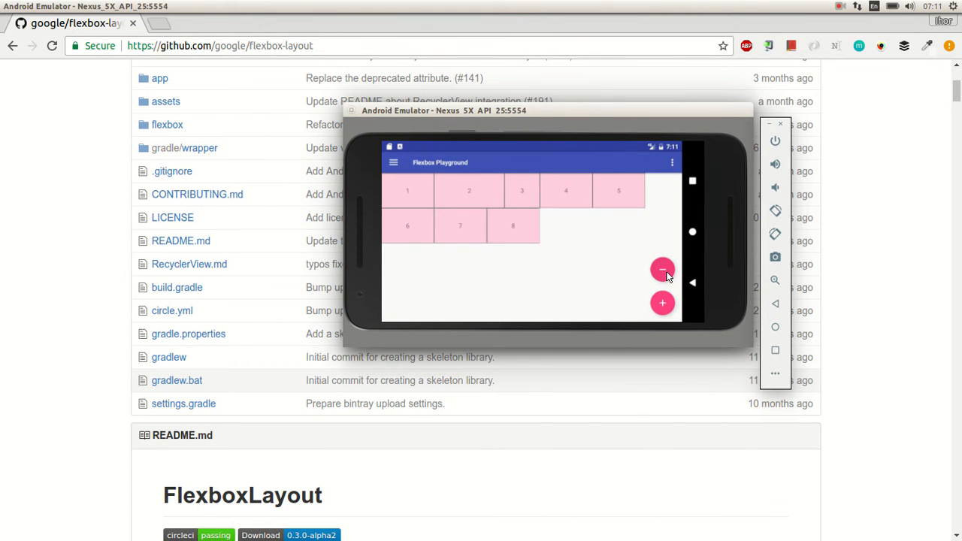
pyautogui.click(662, 303)
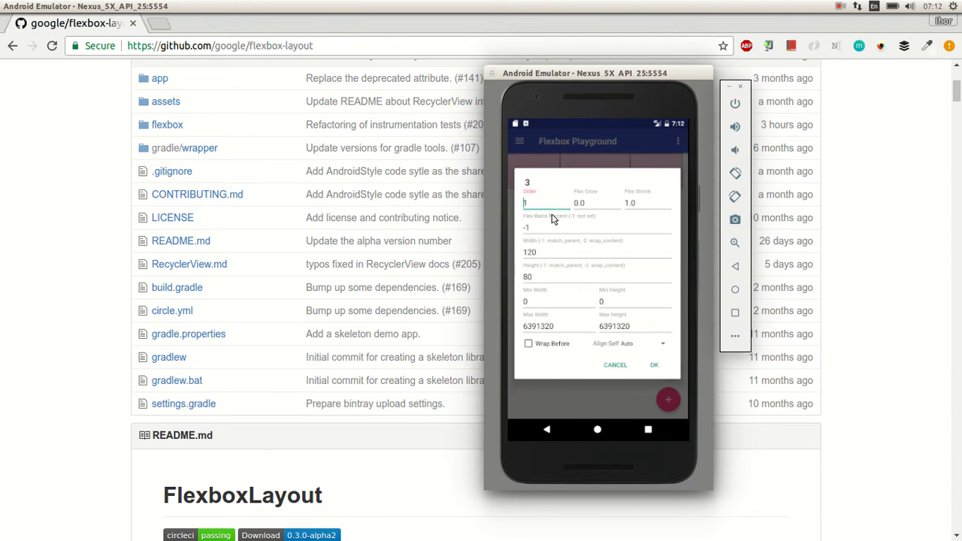
pyautogui.moveTo(702, 198)
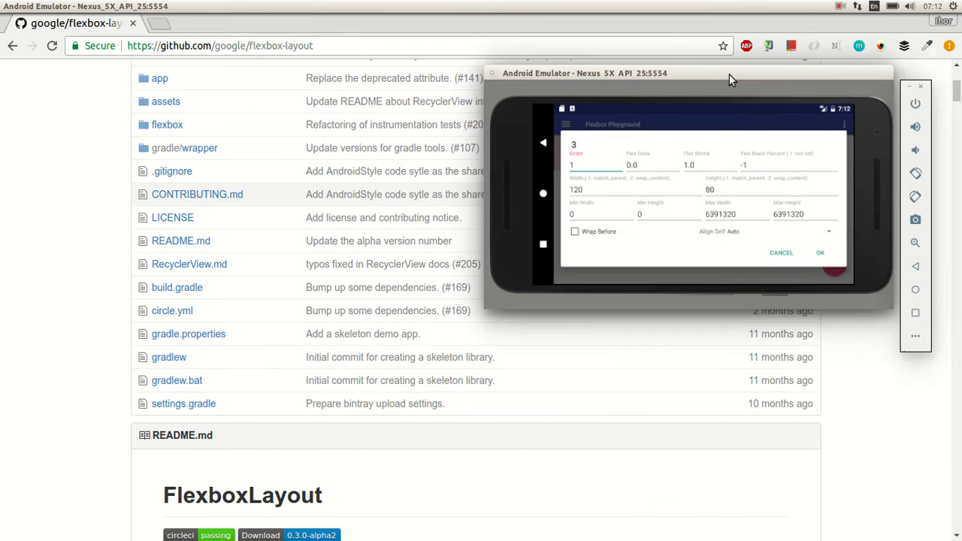
# Move the emulator window to a new position on screen.
pyautogui.moveTo(584, 73); pyautogui.dragTo(428, 109)
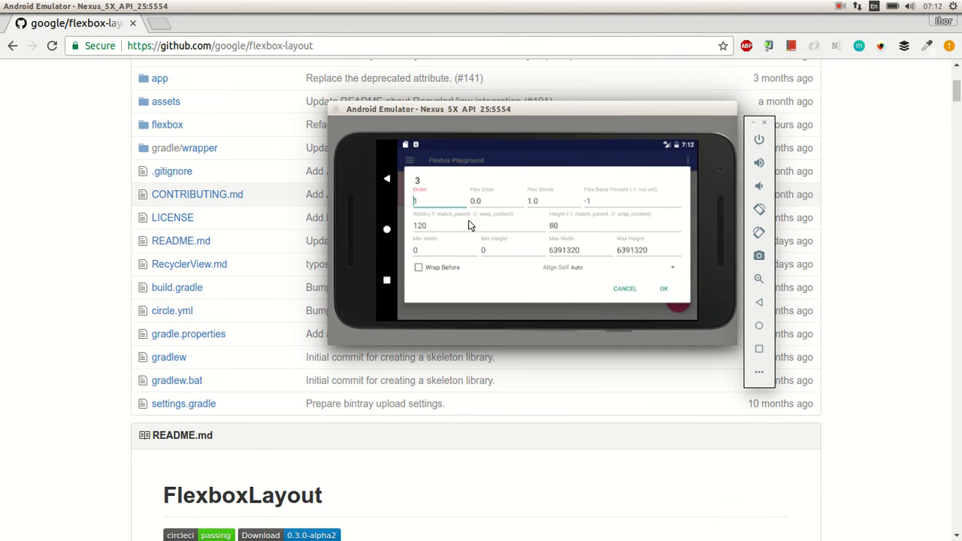
pyautogui.moveTo(508, 207)
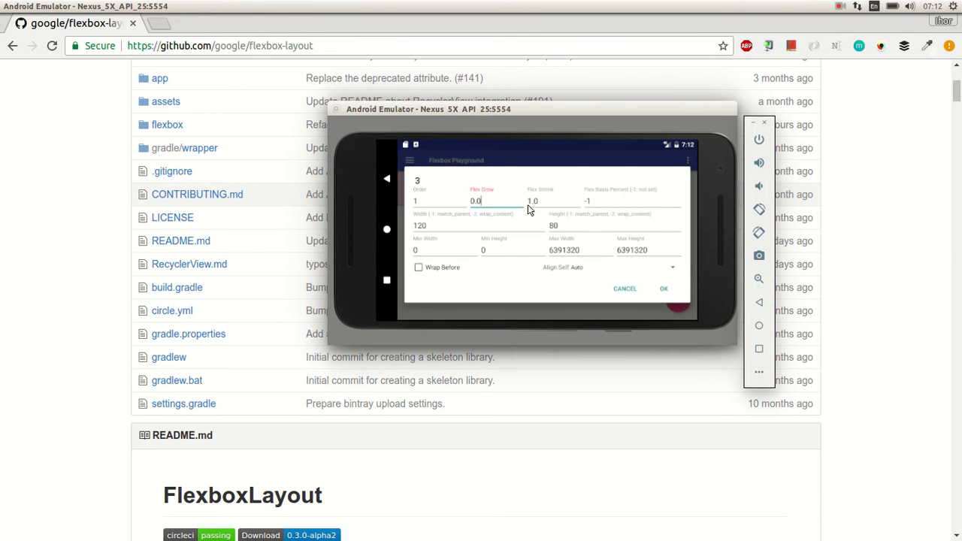
pyautogui.moveTo(767, 232)
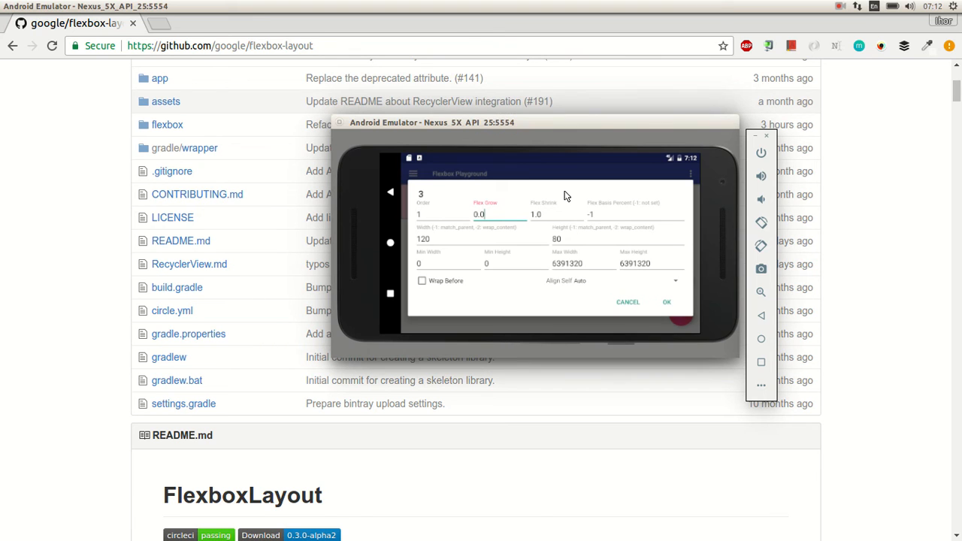
pyautogui.moveTo(577, 209)
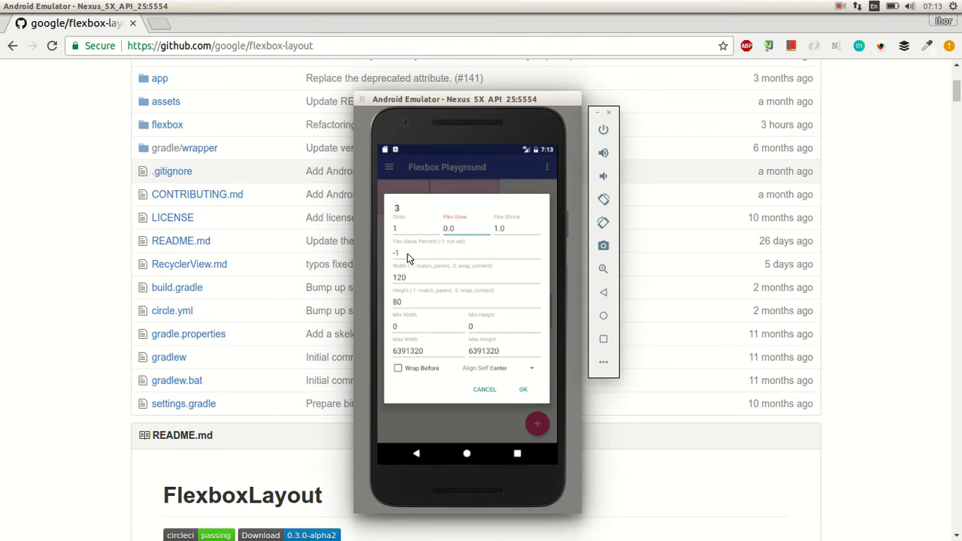
pyautogui.moveTo(452, 244)
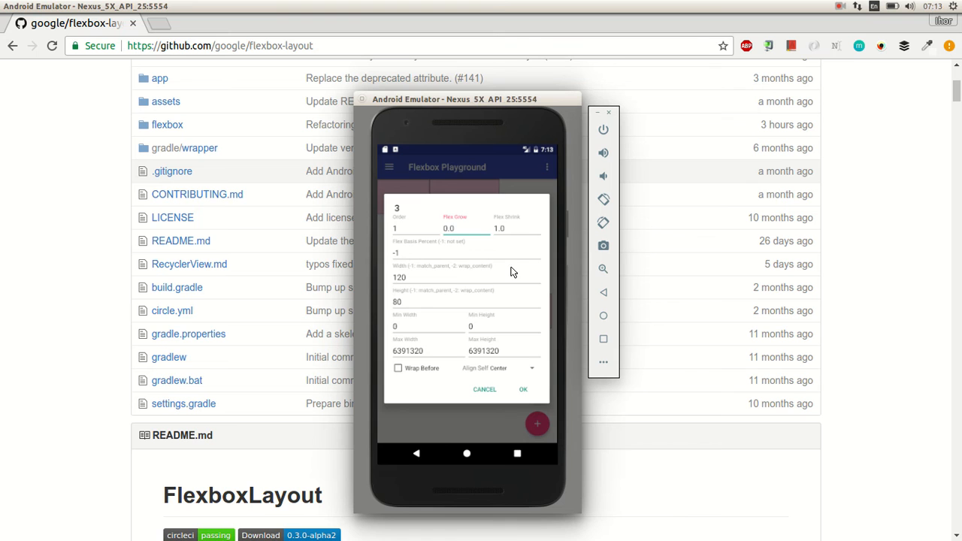
pyautogui.moveTo(496, 270)
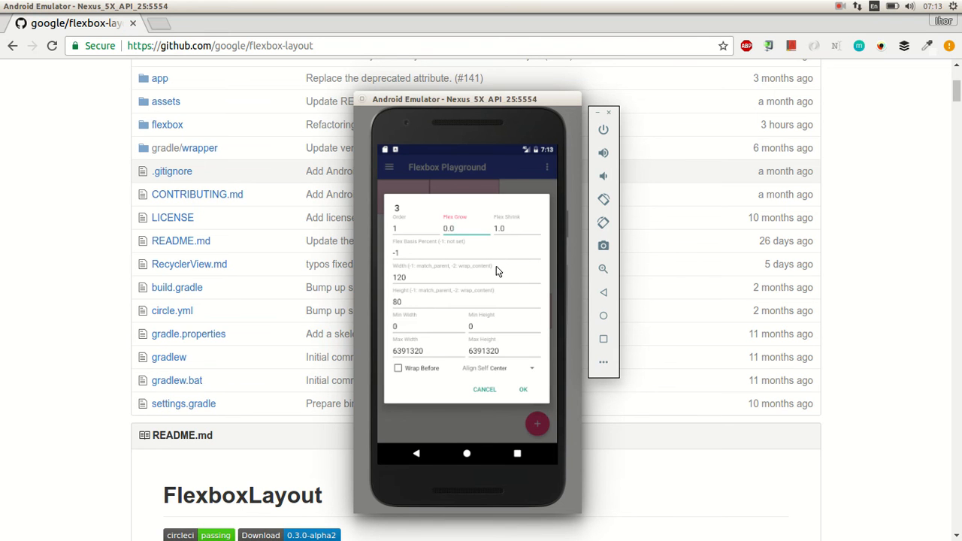
pyautogui.moveTo(513, 266)
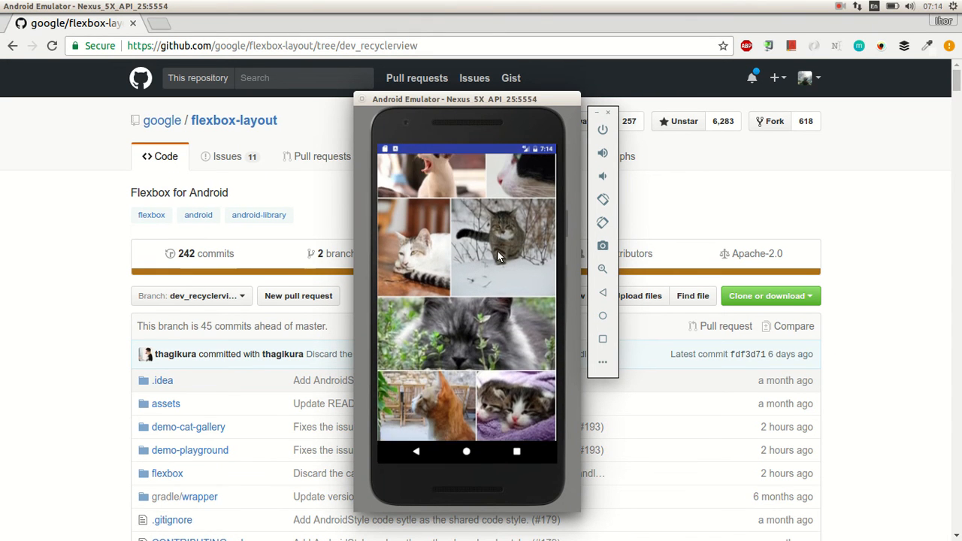
# Scroll down through several rows of differently sized cat photos.
pyautogui.scroll(-3)
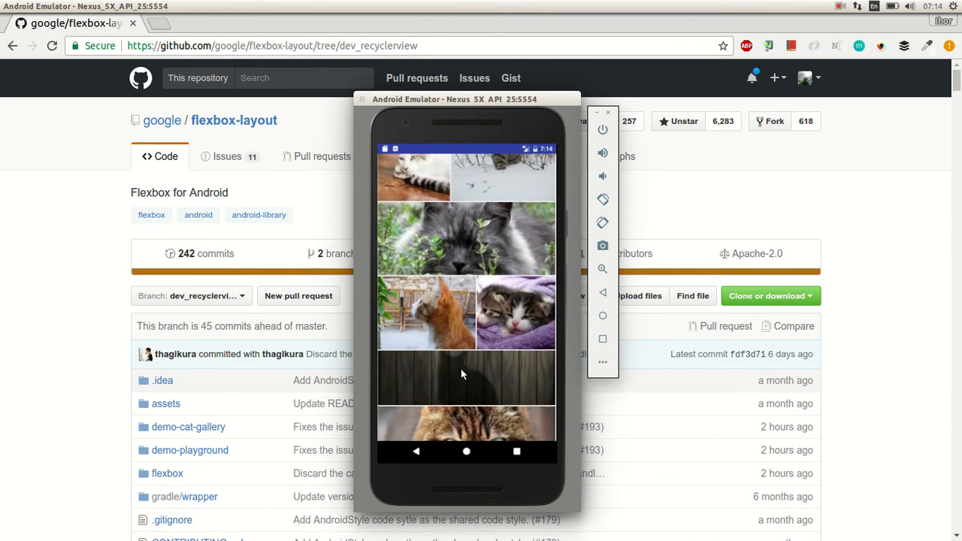
pyautogui.scroll(-3)
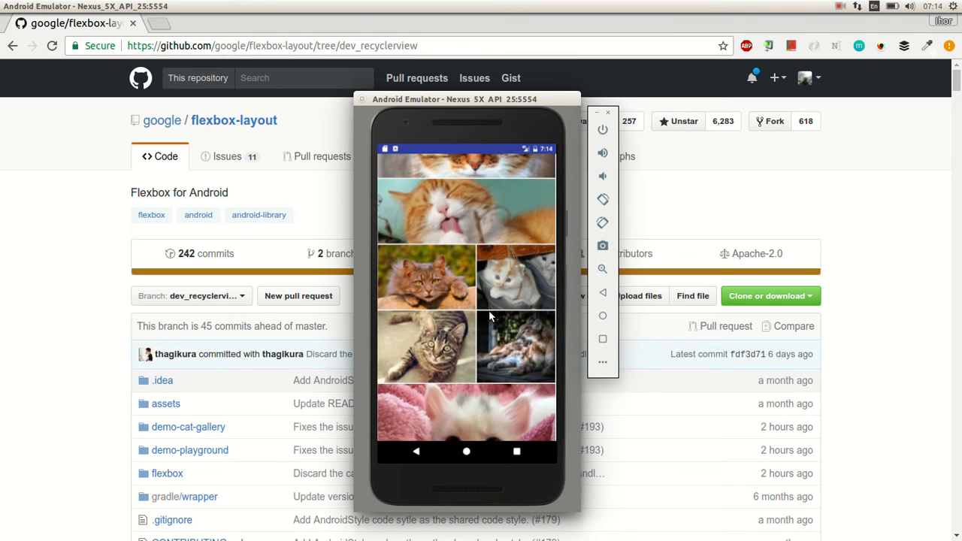
pyautogui.scroll(-3)
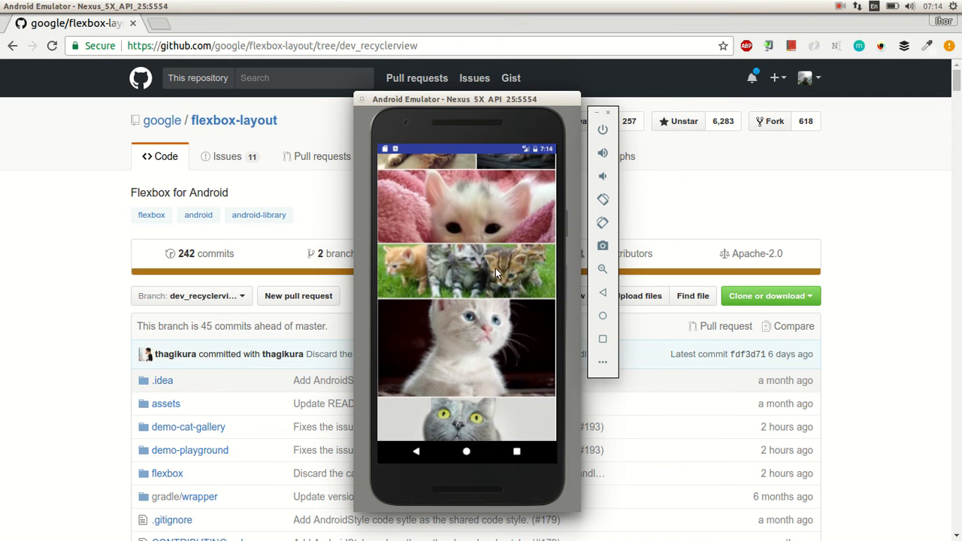
pyautogui.scroll(-3)
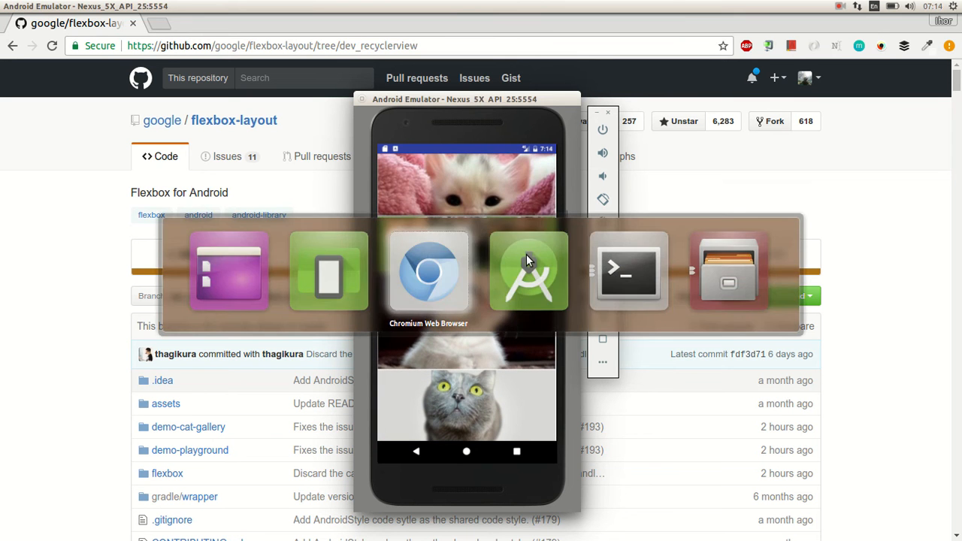
# Bring Android Studio forward and scroll the Cat Gallery further down.
pyautogui.click(529, 270)
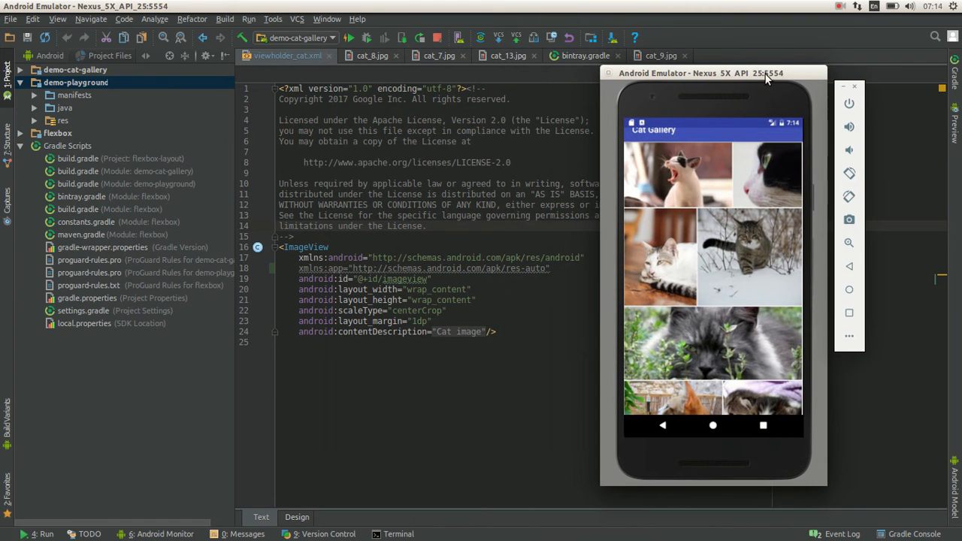
pyautogui.scroll(-3)
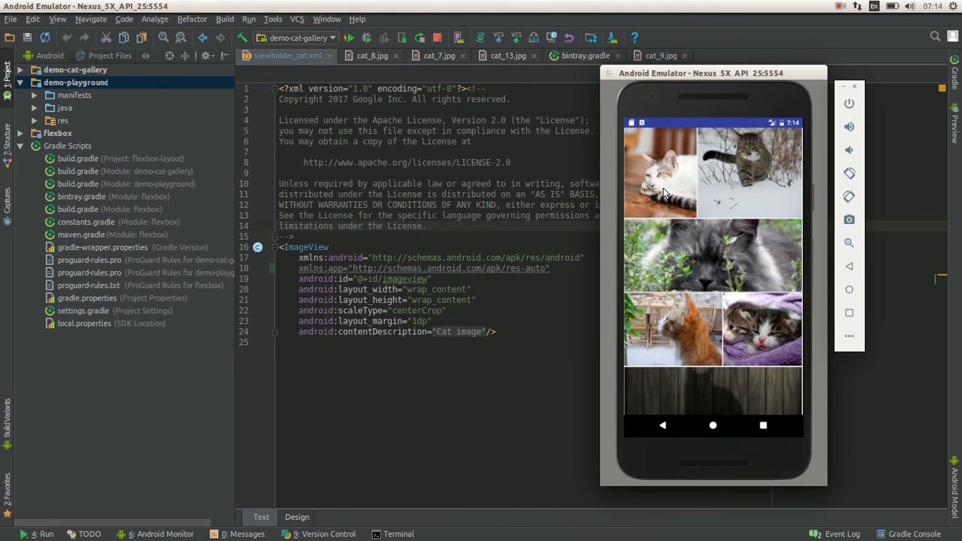
pyautogui.moveTo(678, 213)
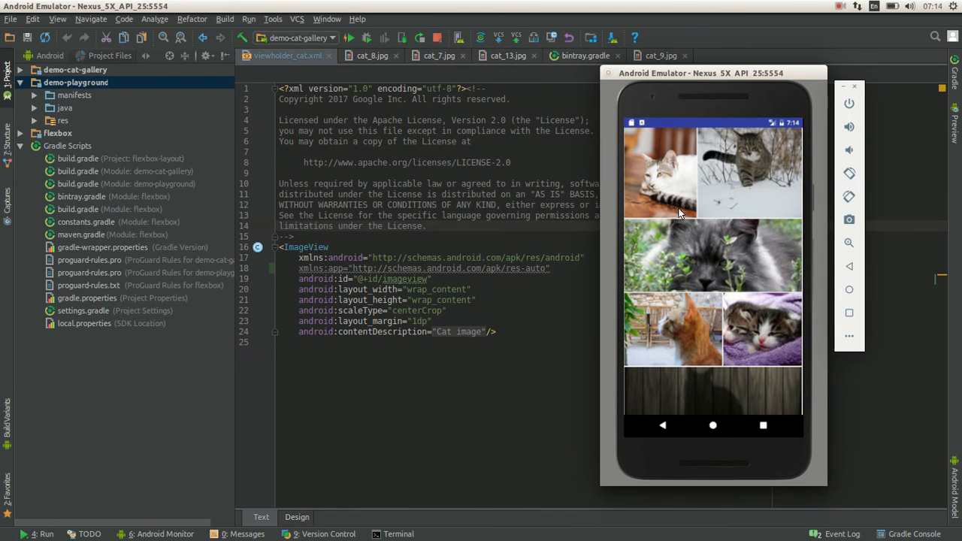
pyautogui.scroll(-3)
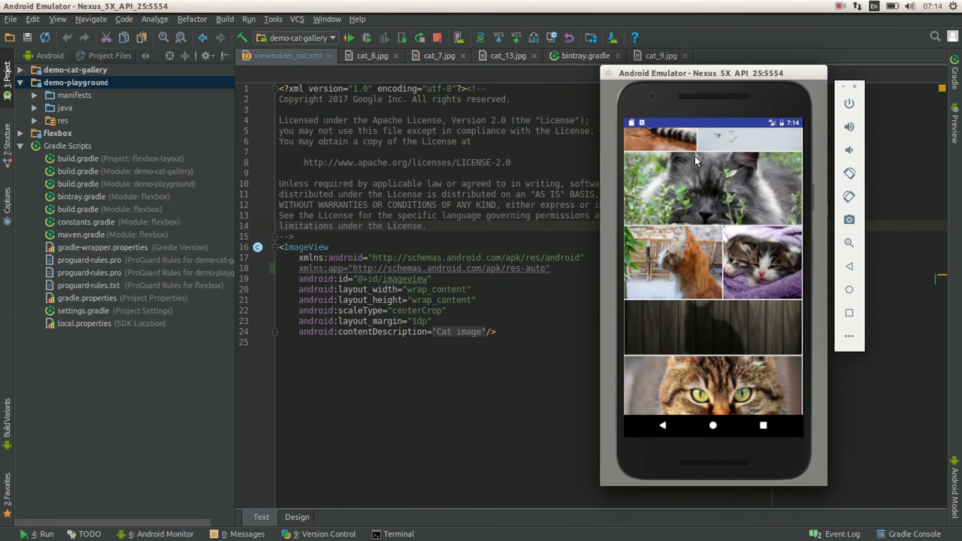
pyautogui.moveTo(663, 198)
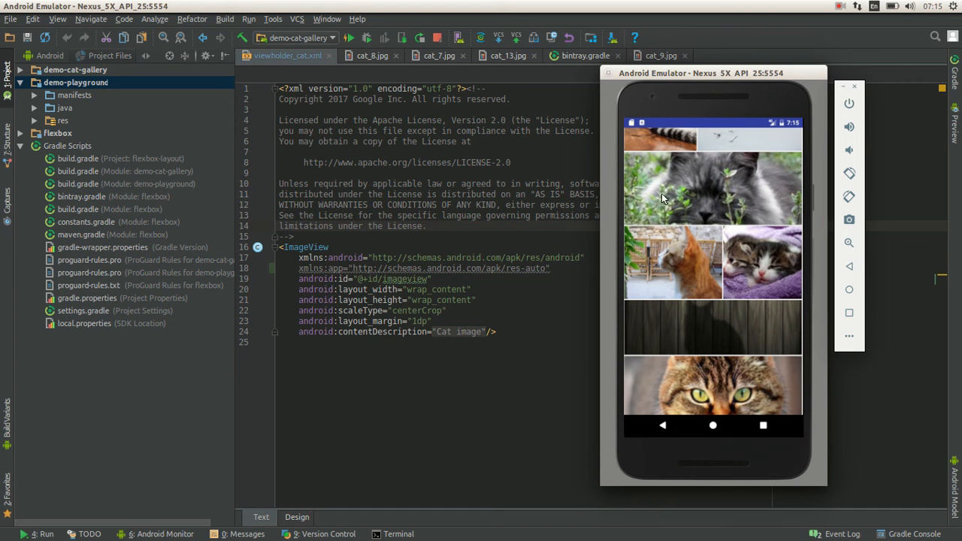
pyautogui.moveTo(773, 189)
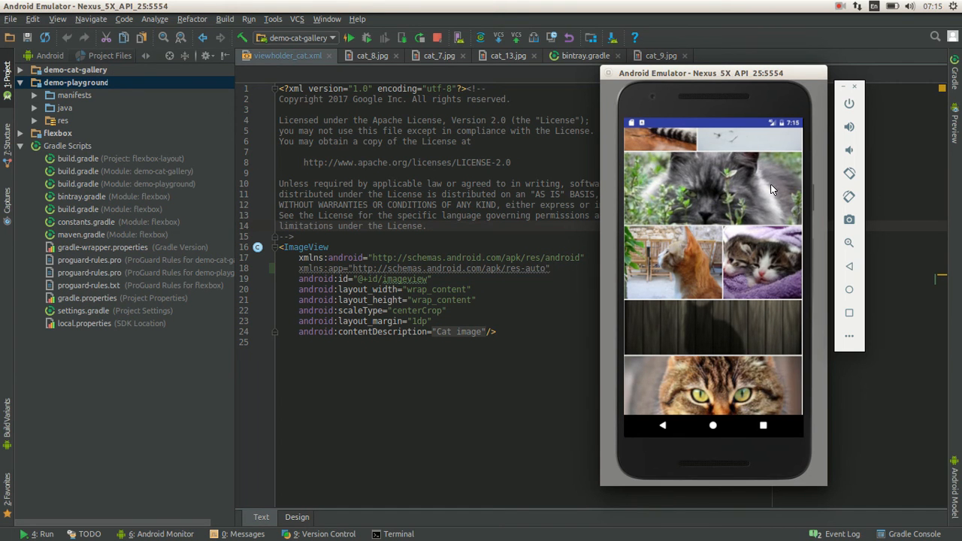
pyautogui.moveTo(642, 206)
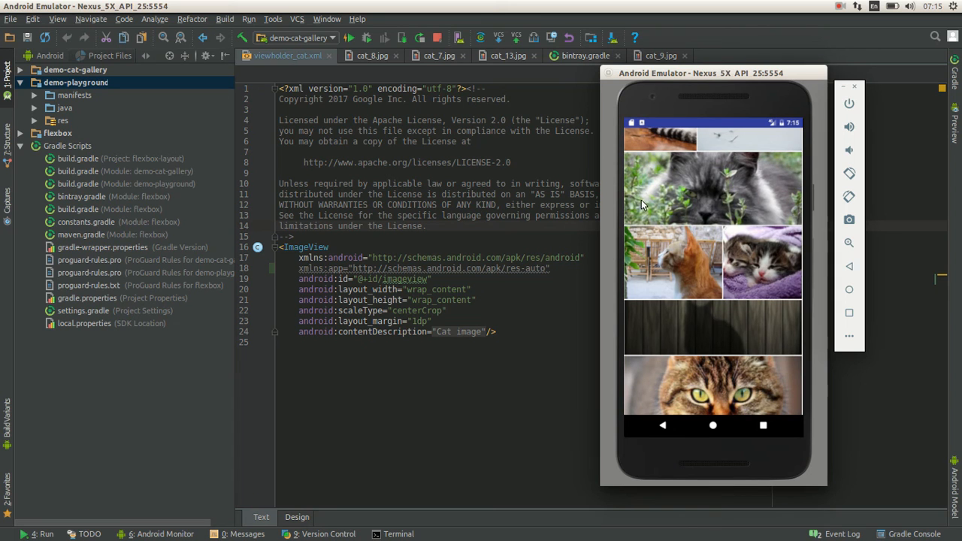
pyautogui.moveTo(651, 197)
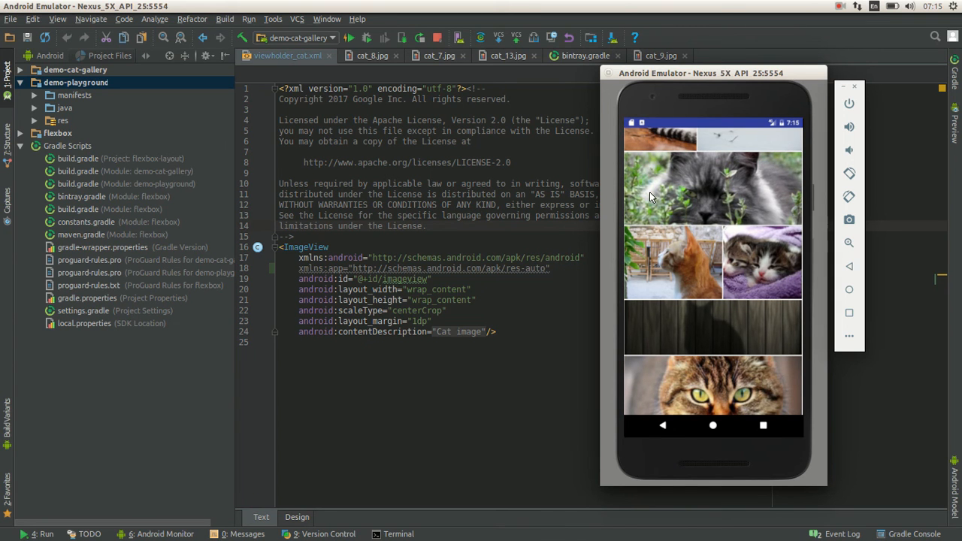
pyautogui.moveTo(610, 197)
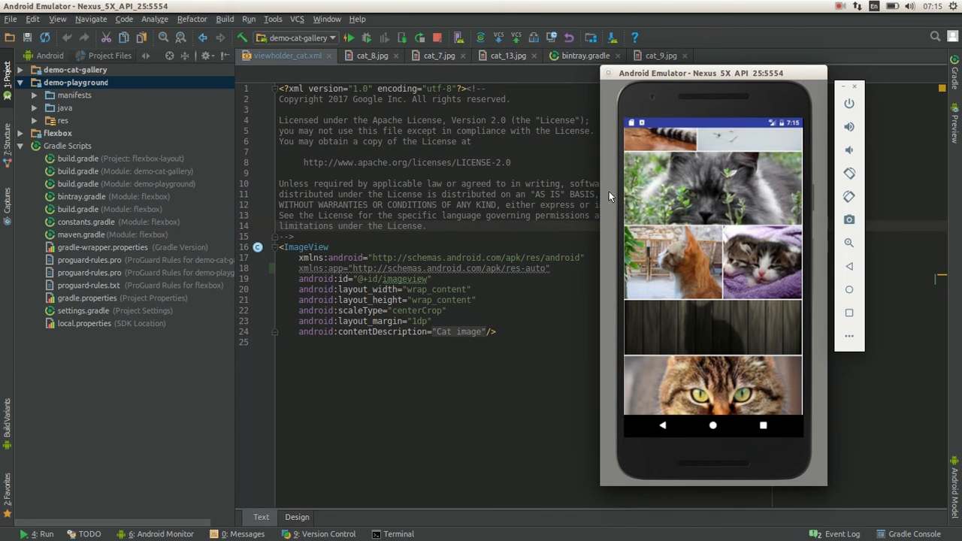
pyautogui.moveTo(678, 166)
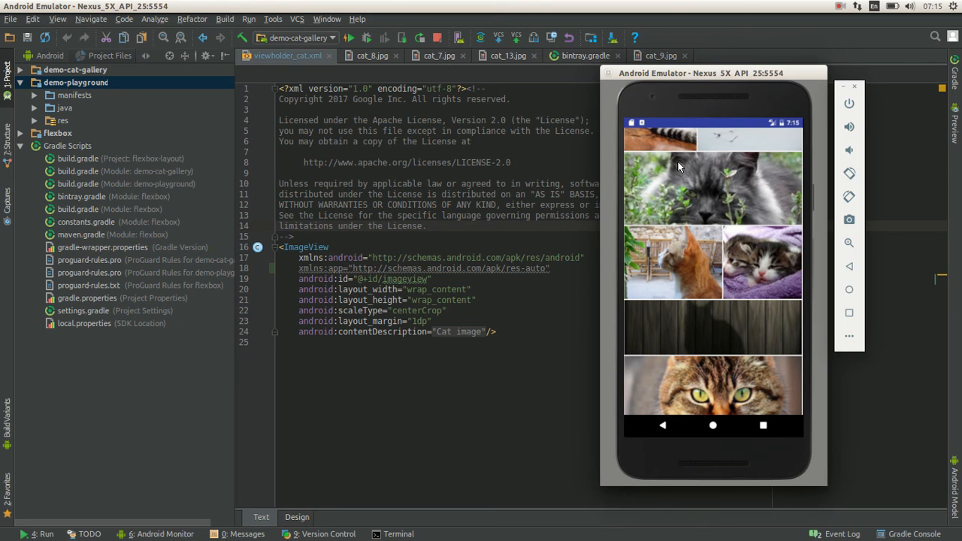
pyautogui.moveTo(714, 162)
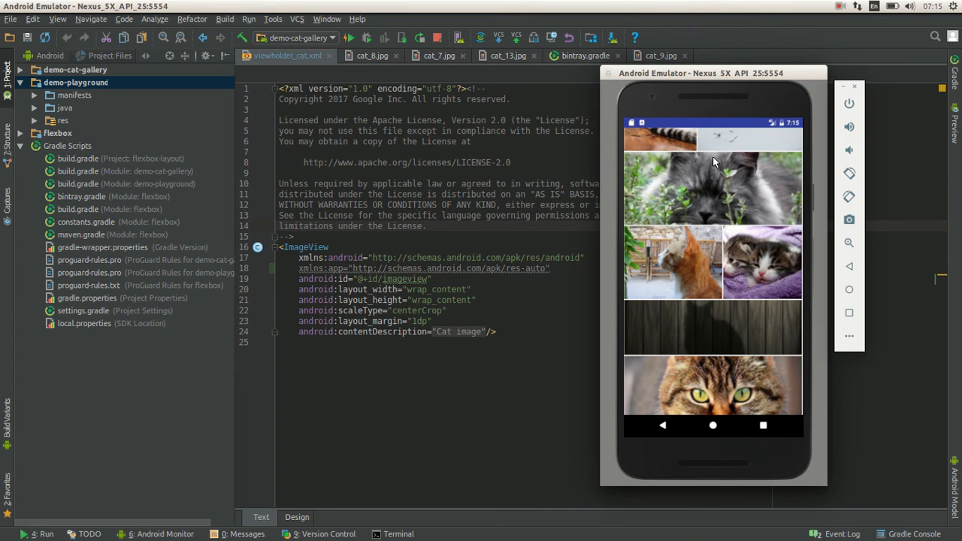
pyautogui.moveTo(712, 171)
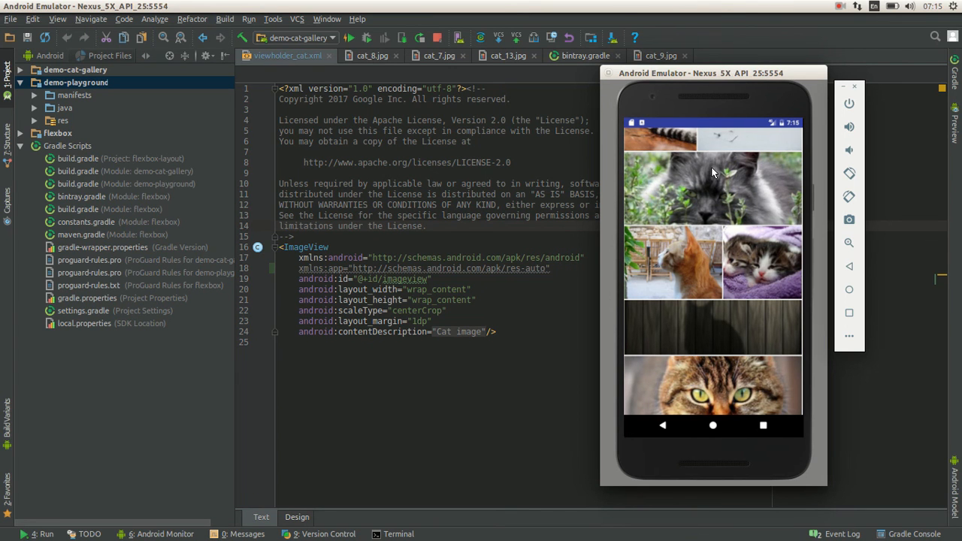
pyautogui.moveTo(732, 233)
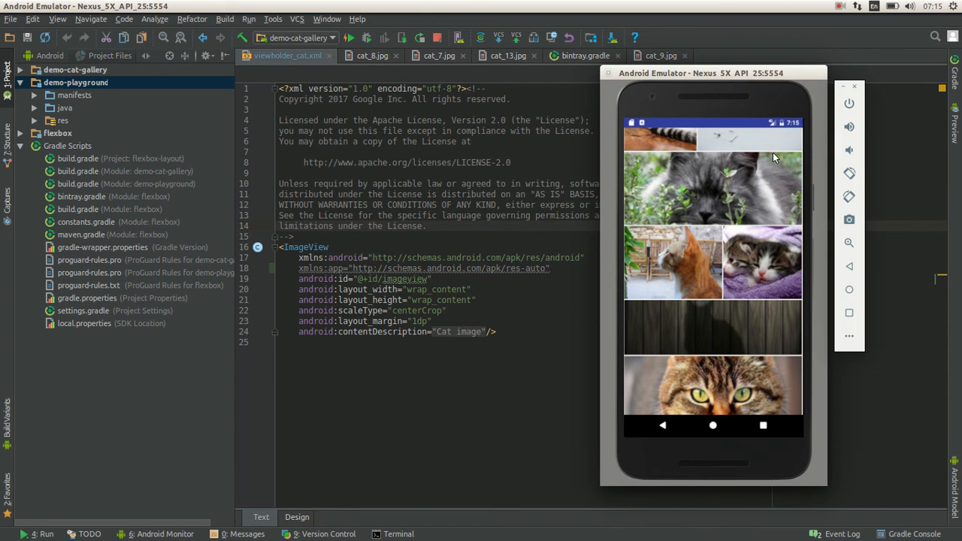
pyautogui.moveTo(746, 179)
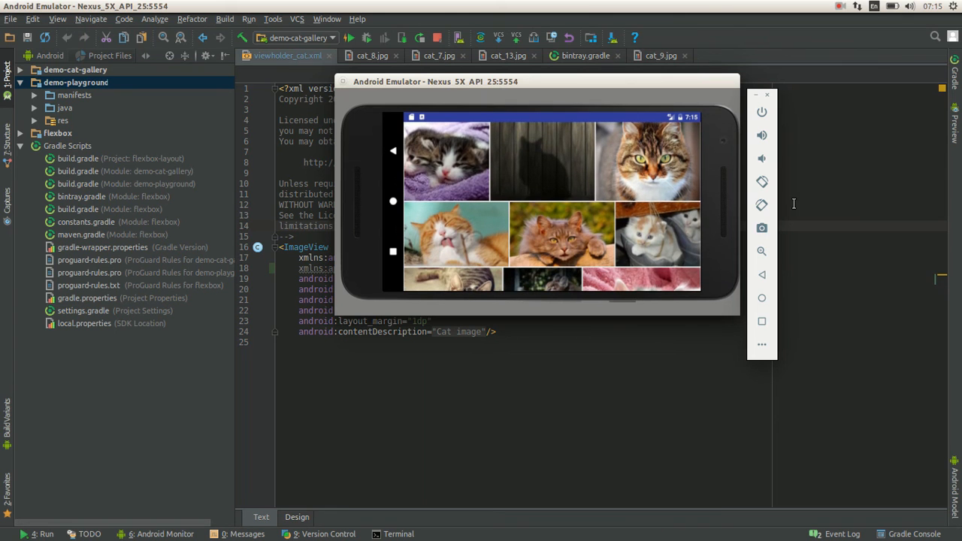
pyautogui.moveTo(749, 194)
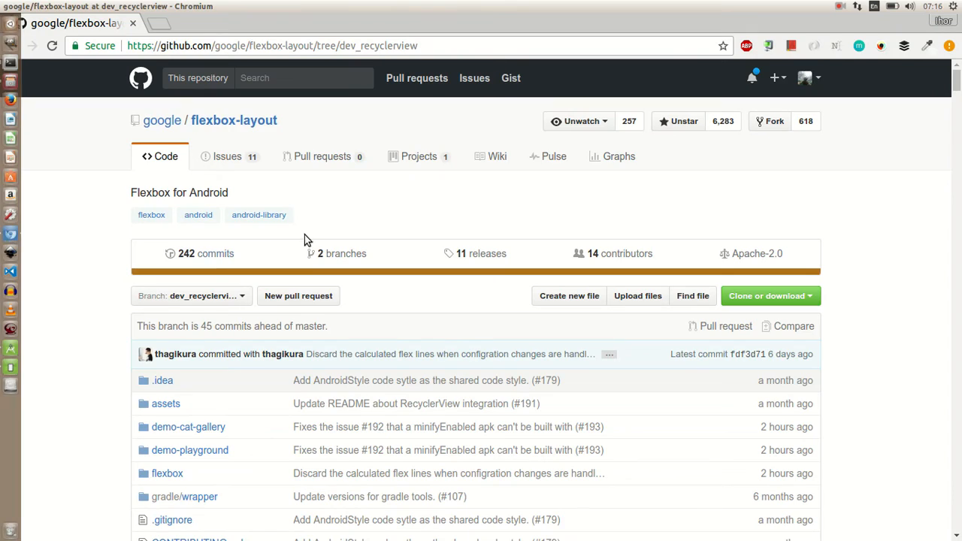
# Scroll down the flexbox-layout repository page to its project files.
pyautogui.scroll(-3)
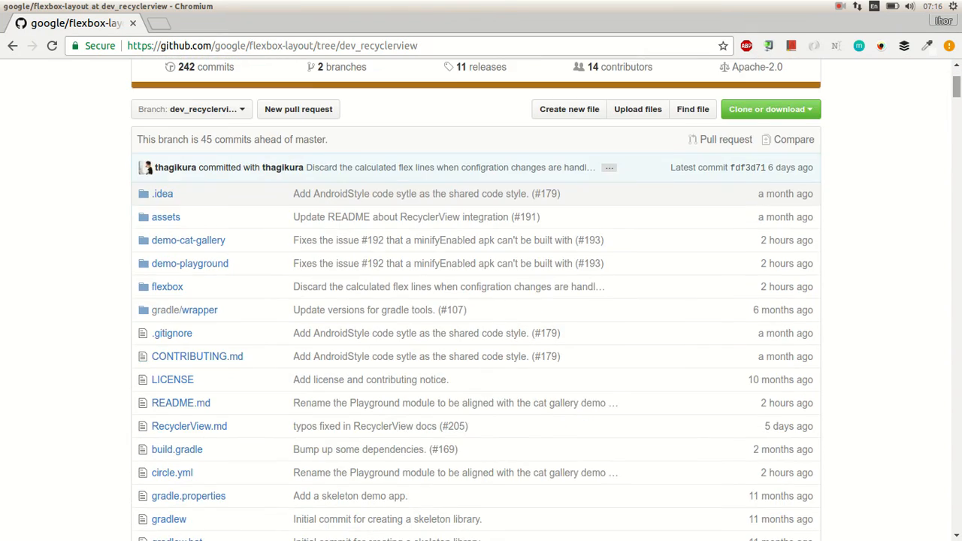
pyautogui.scroll(-3)
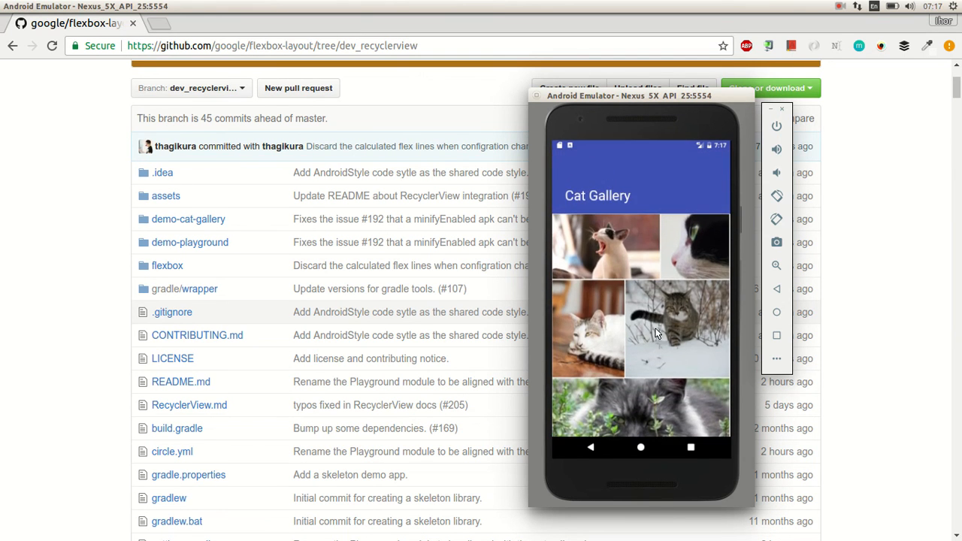
# Scroll the portrait Cat Gallery down through more rows of cat photos.
pyautogui.scroll(-3)
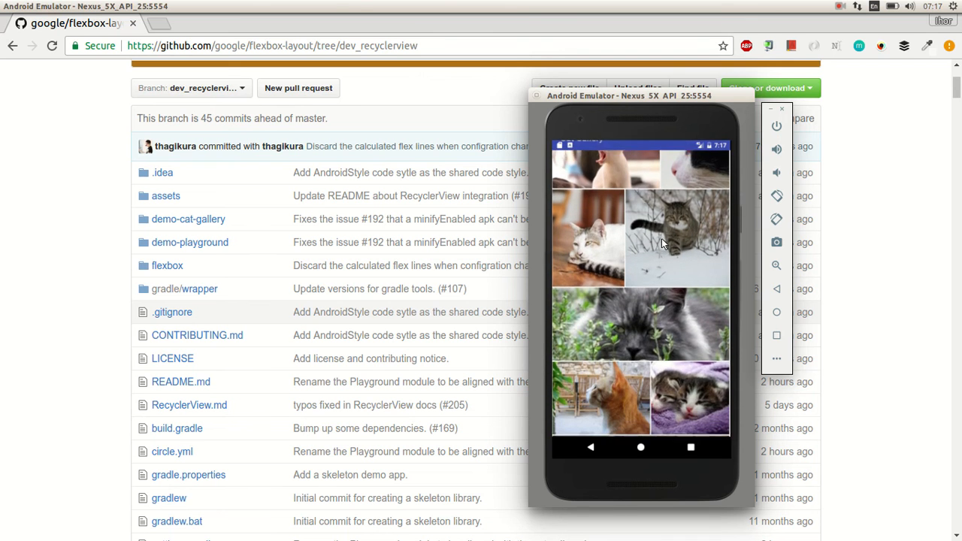
pyautogui.scroll(-3)
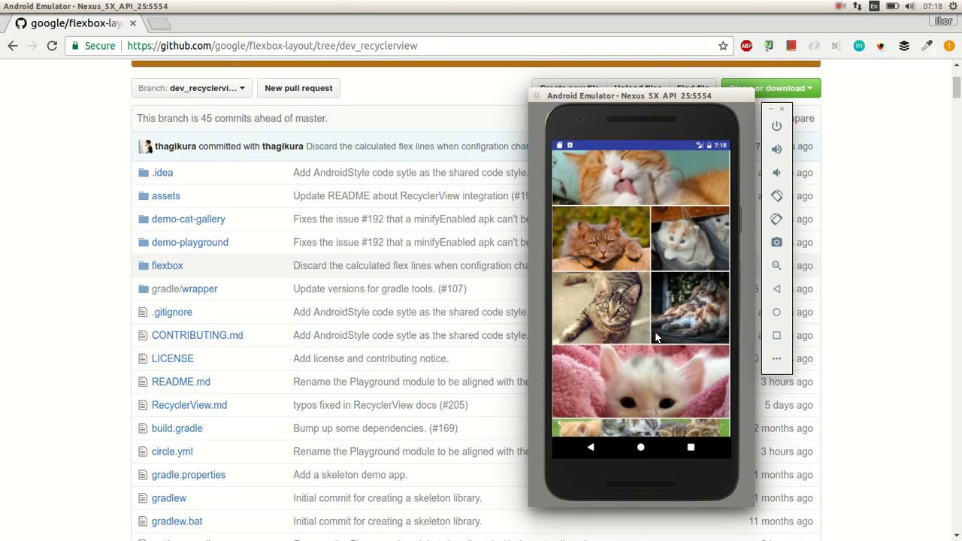